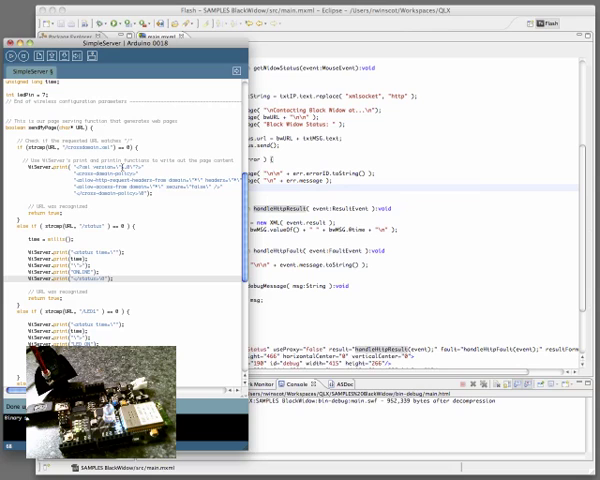
- Scroll down the Black Widow web control page in the browser
{"action": "scroll", "scroll_direction": "down", "scroll_amount": 3}
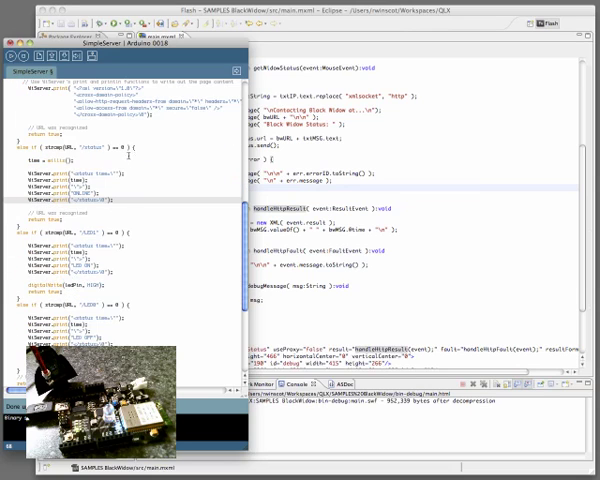
{"action": "scroll", "scroll_direction": "down", "scroll_amount": 3}
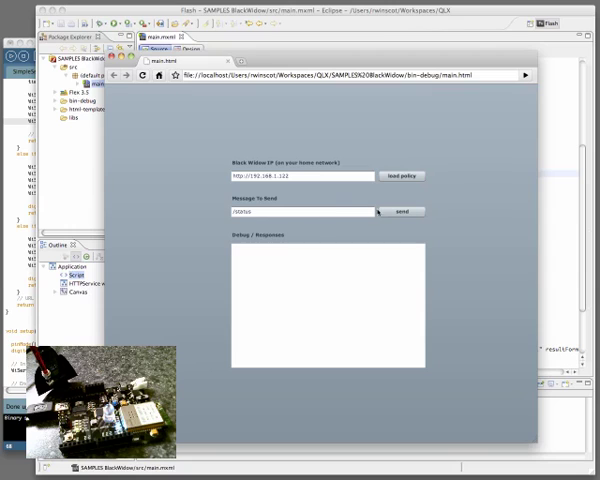
- Send /status to the Black Widow board, receiving ONLINE, then begin editing the message
{"action": "left_click", "coordinate": [402, 211]}
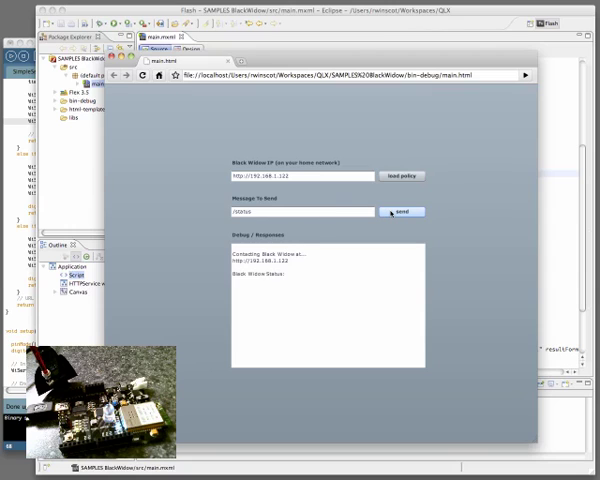
{"action": "left_click", "coordinate": [402, 211]}
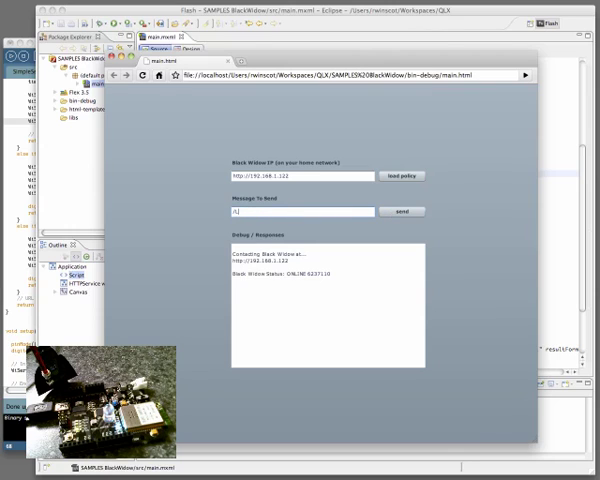
- Send the /LED1 message to the board and receive the LED ON reply
{"action": "type", "text": "/LED1"}
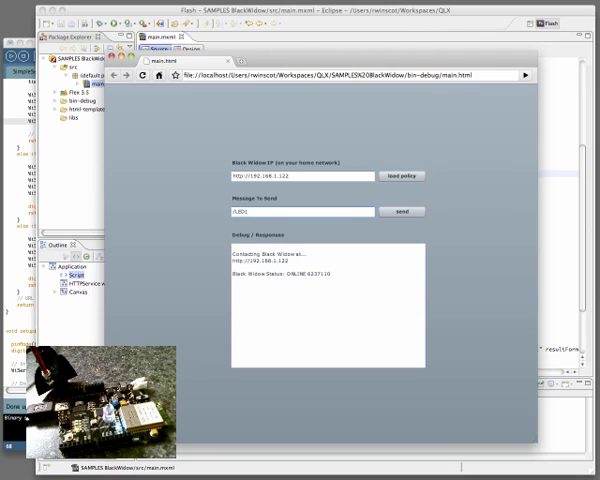
{"action": "left_click", "coordinate": [401, 211]}
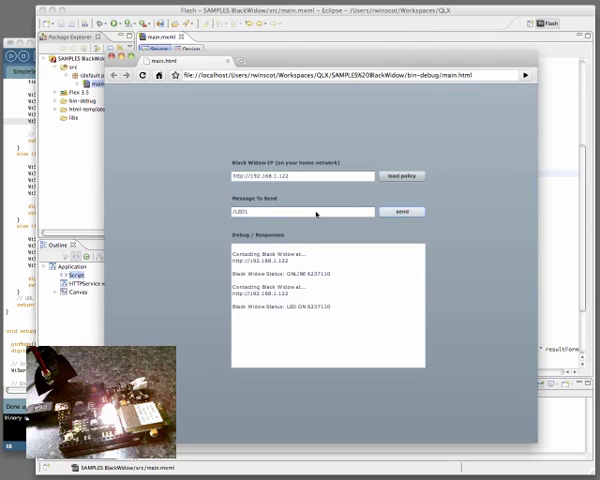